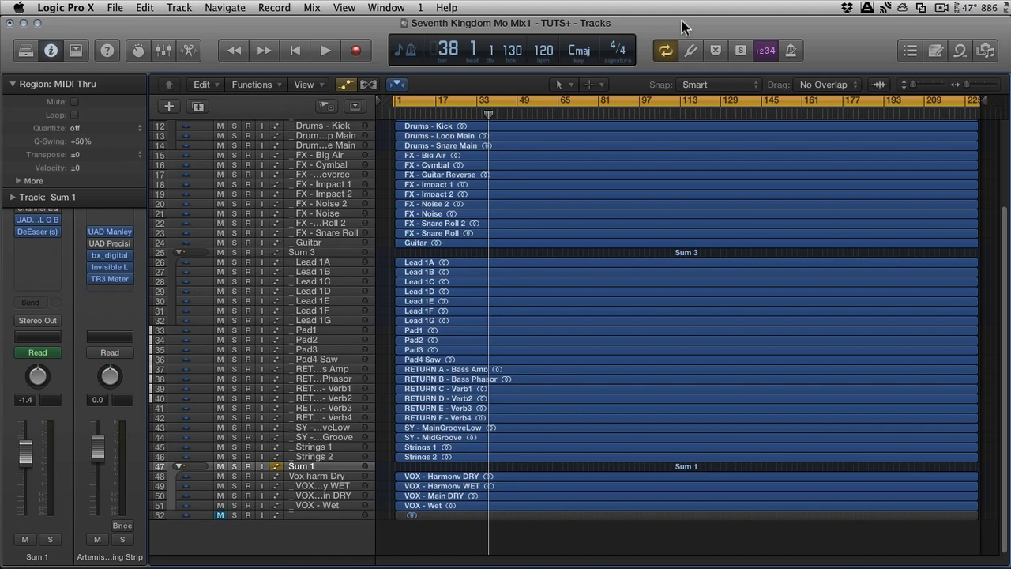
mouse_move(172, 143)
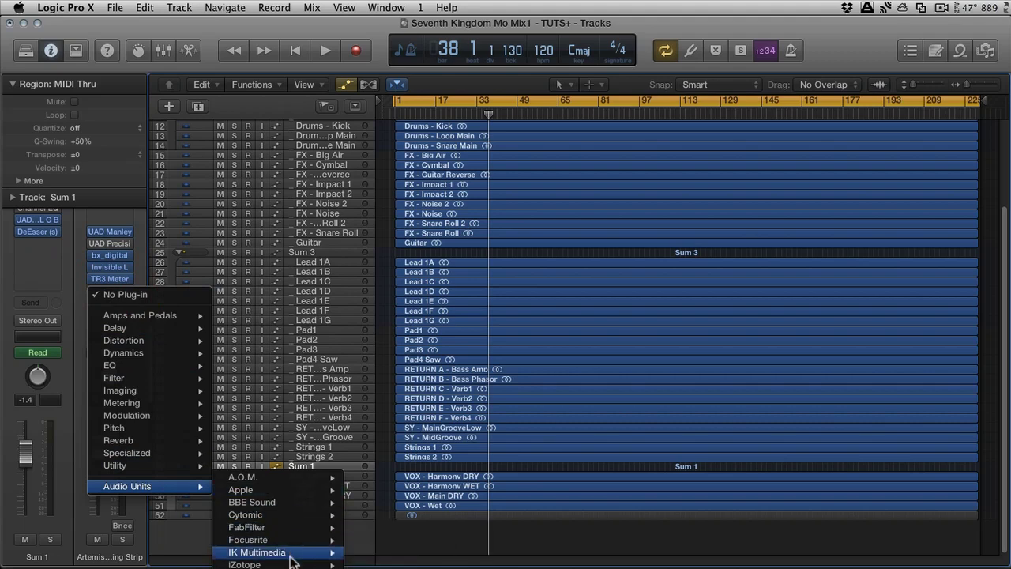
mouse_move(257, 552)
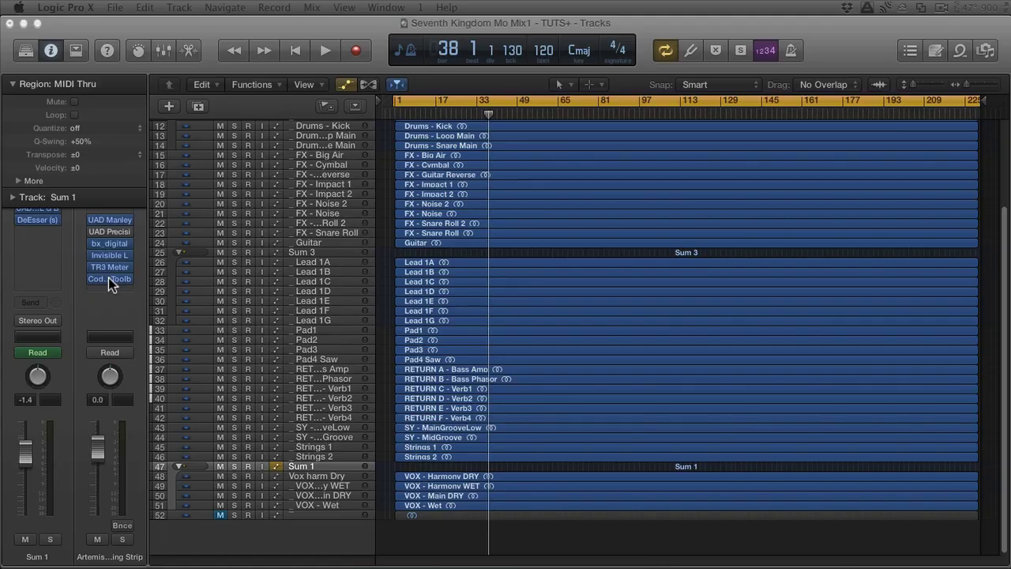
Set the mastering strip's Codec Toolbox to iTunes+ VBR at 256 kbps and move its window aside.
left_click(109, 279)
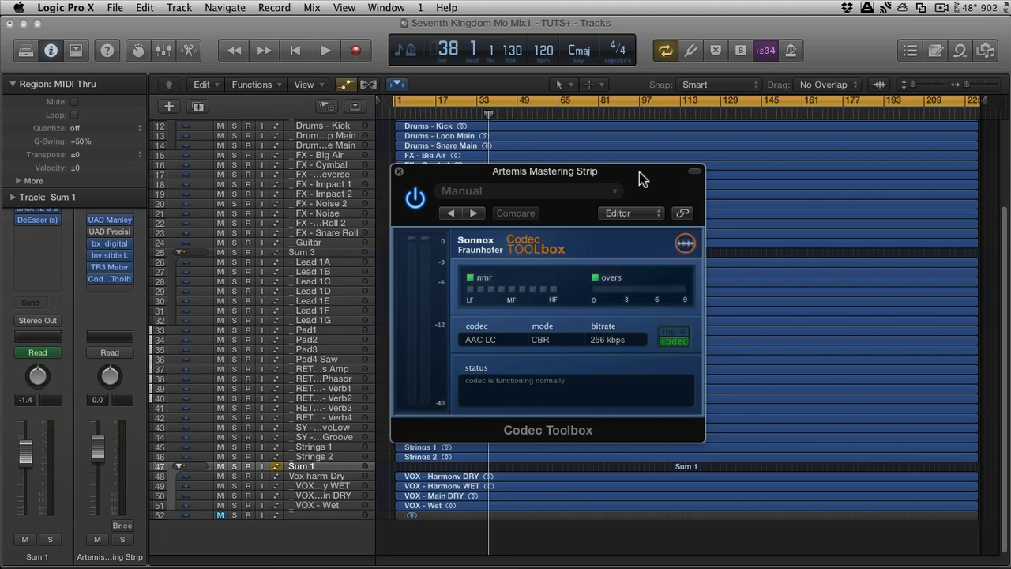
mouse_move(500, 337)
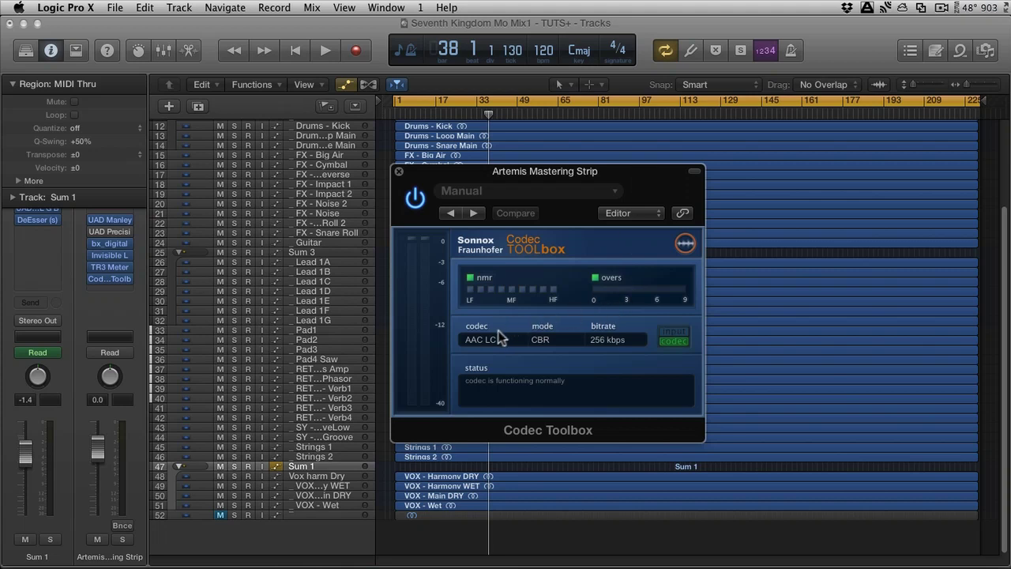
left_click(487, 326)
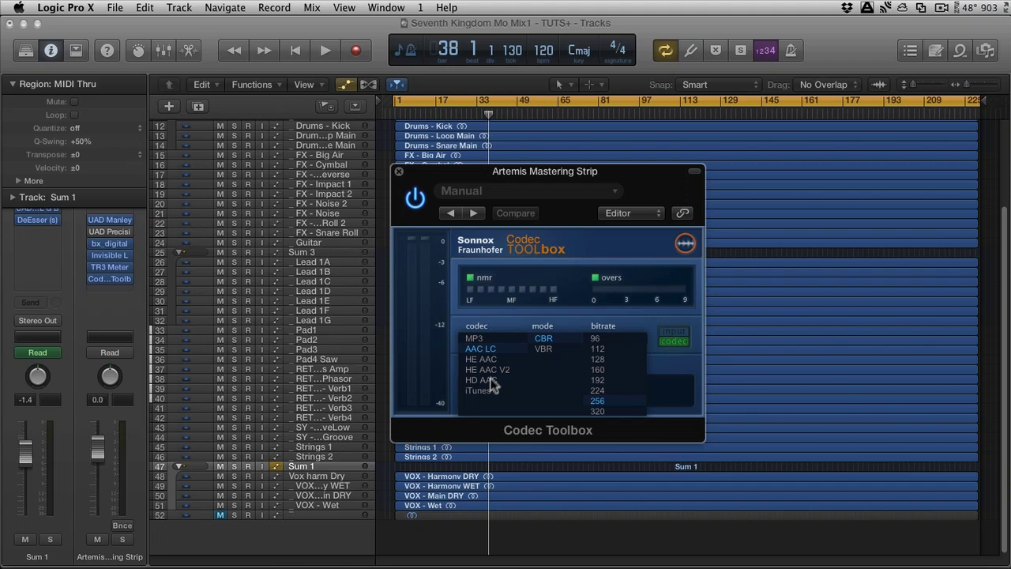
left_click(479, 390)
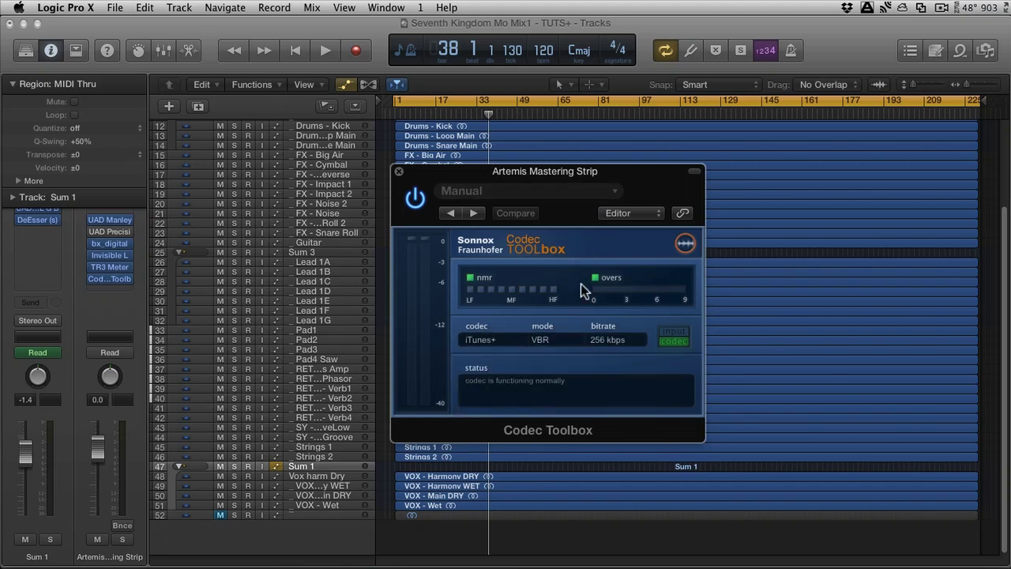
left_click(480, 339)
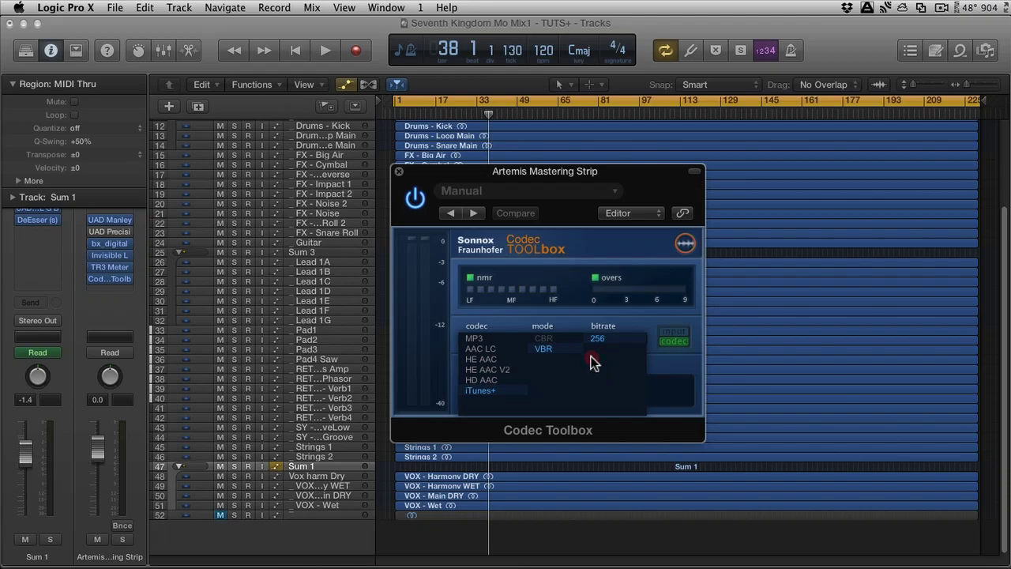
left_click(480, 390)
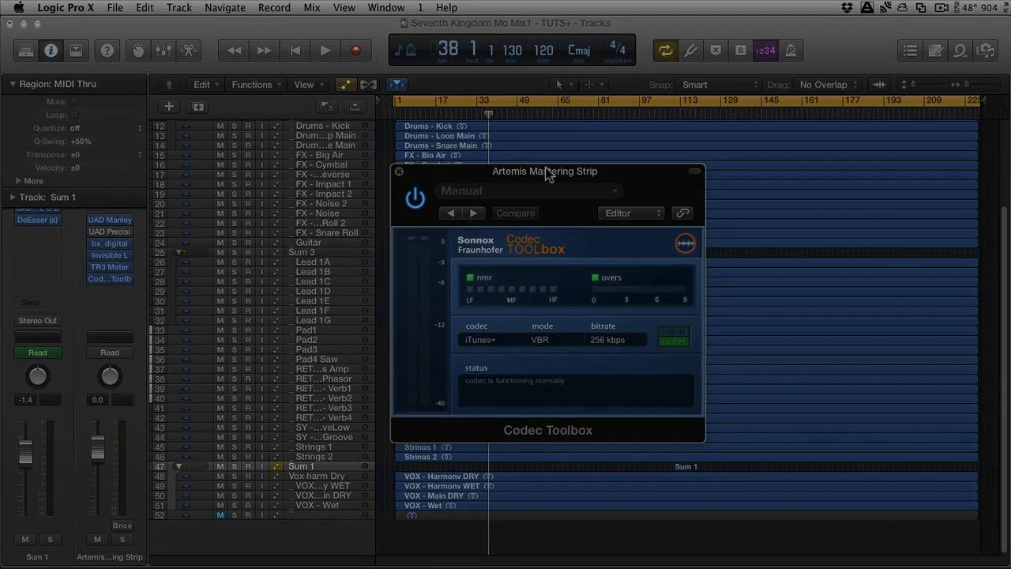
left_click_drag(544, 170, 632, 185)
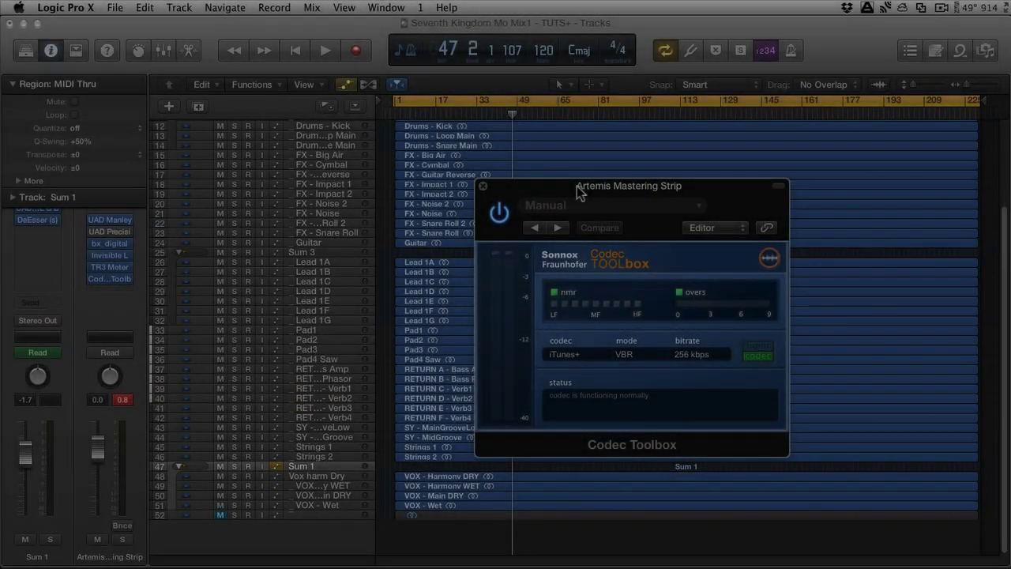
Play the mix from around bar 27 while checking the iTunes+ VBR 256 kbps codec settings.
left_click(462, 101)
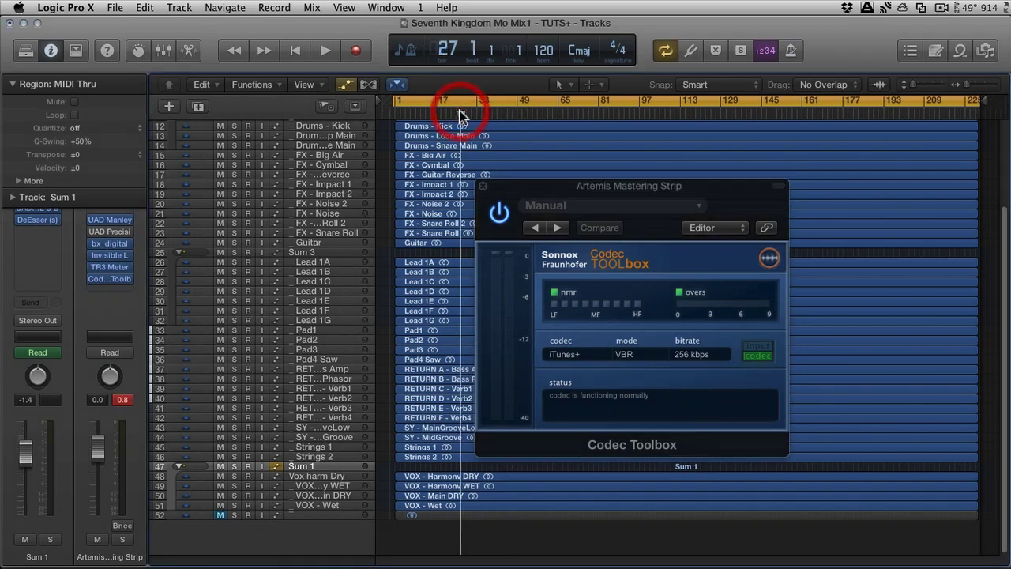
left_click(324, 49)
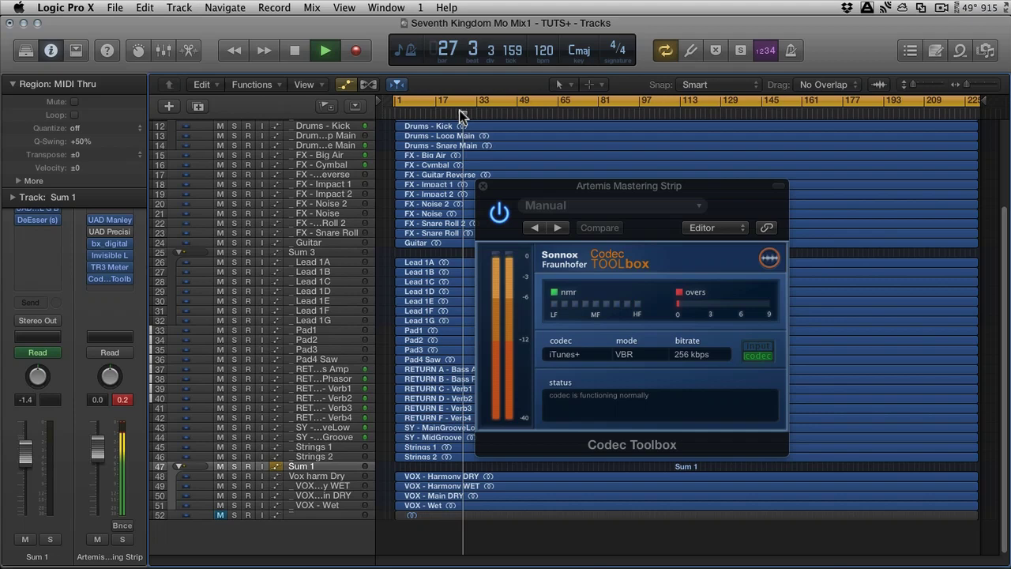
left_click_drag(629, 186, 592, 152)
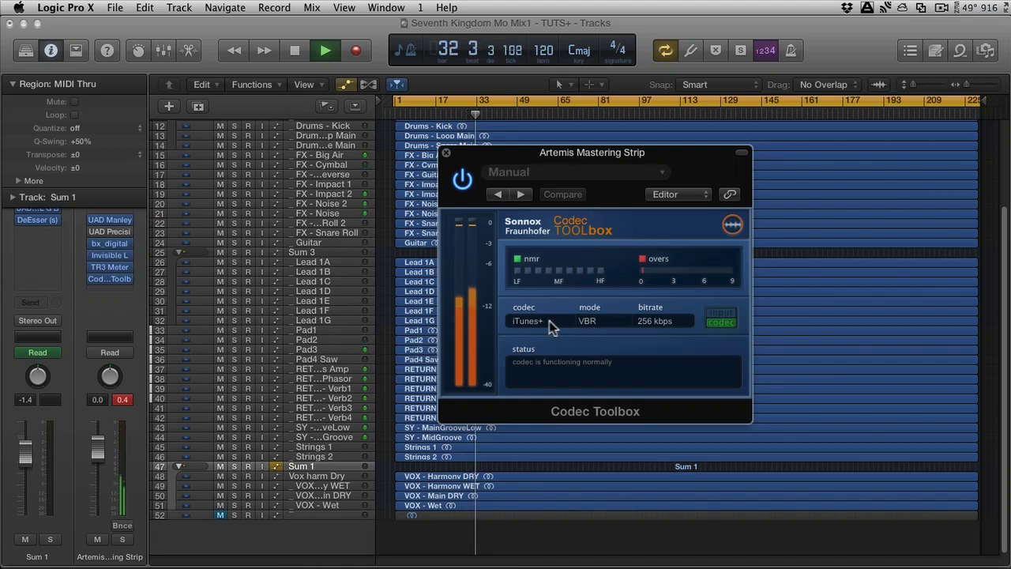
left_click(527, 320)
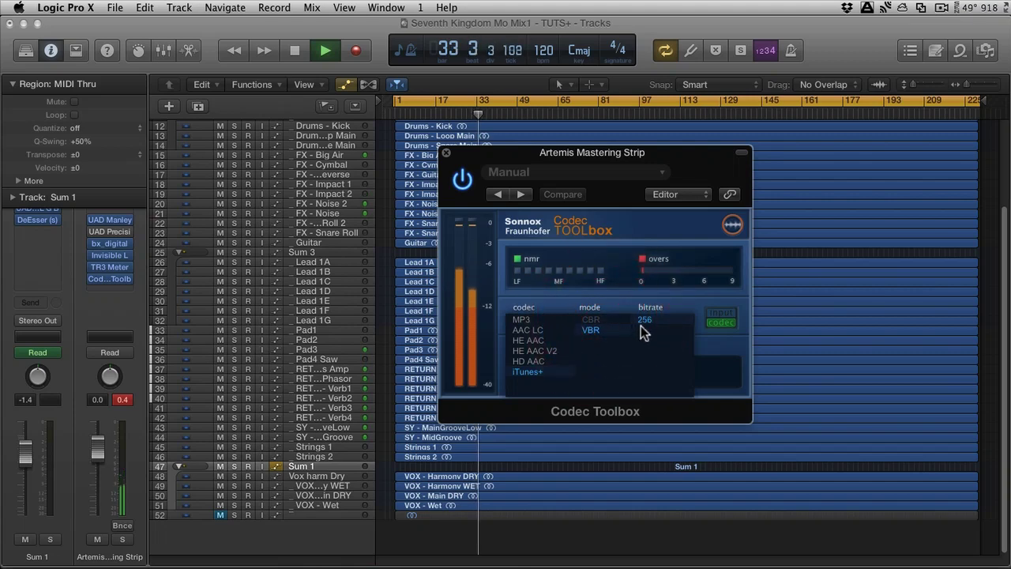
left_click(527, 372)
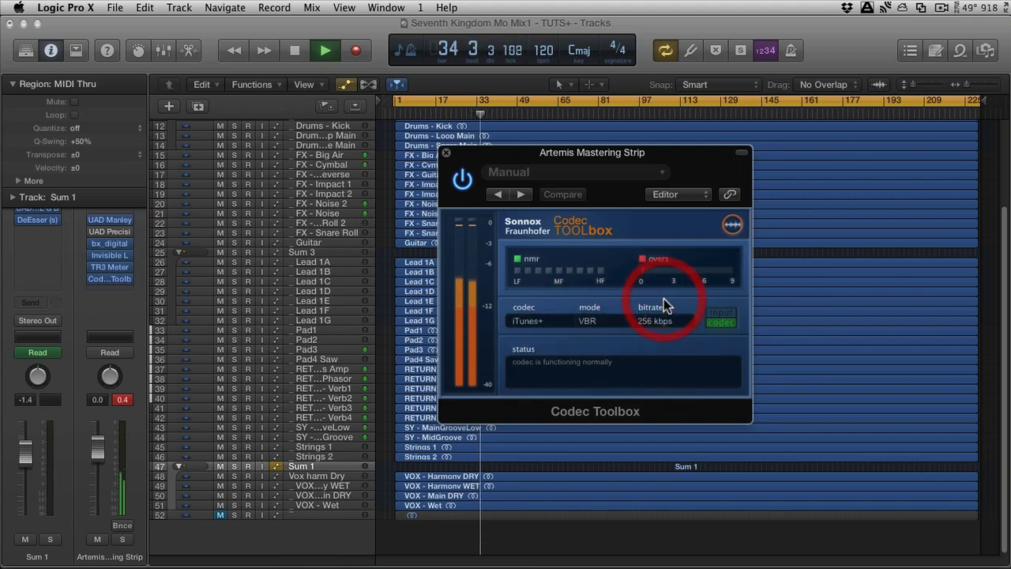
left_click_drag(593, 152, 657, 197)
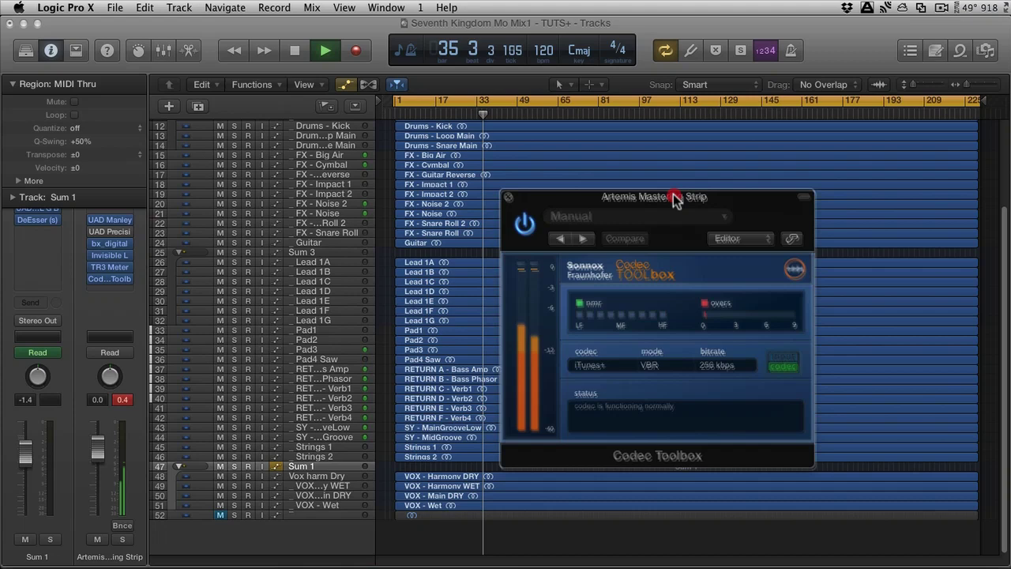
left_click_drag(636, 197, 660, 204)
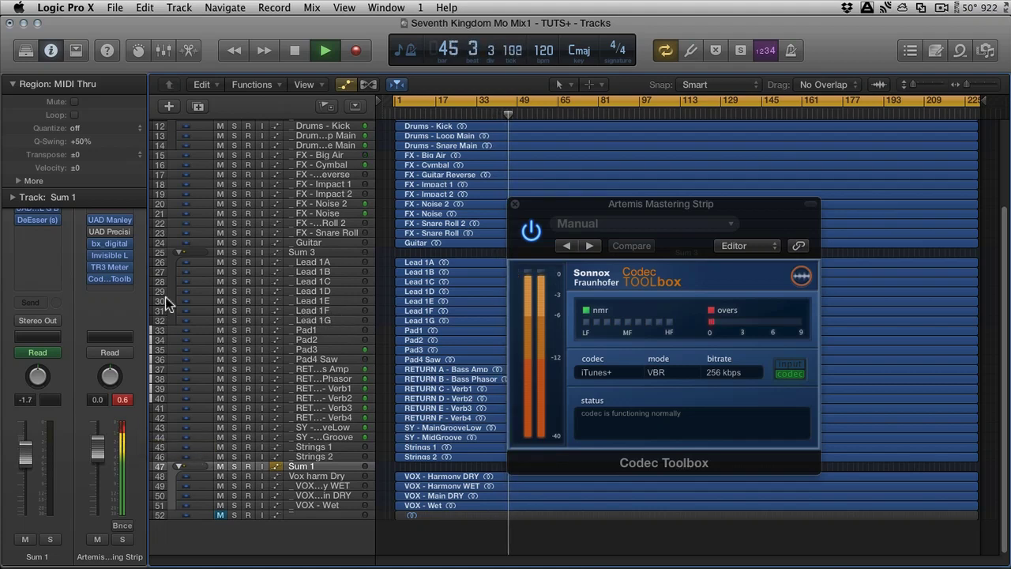
Nudge the Codec Toolbox window upward and mute the Sum 1 vocal group.
left_click_drag(660, 204, 649, 191)
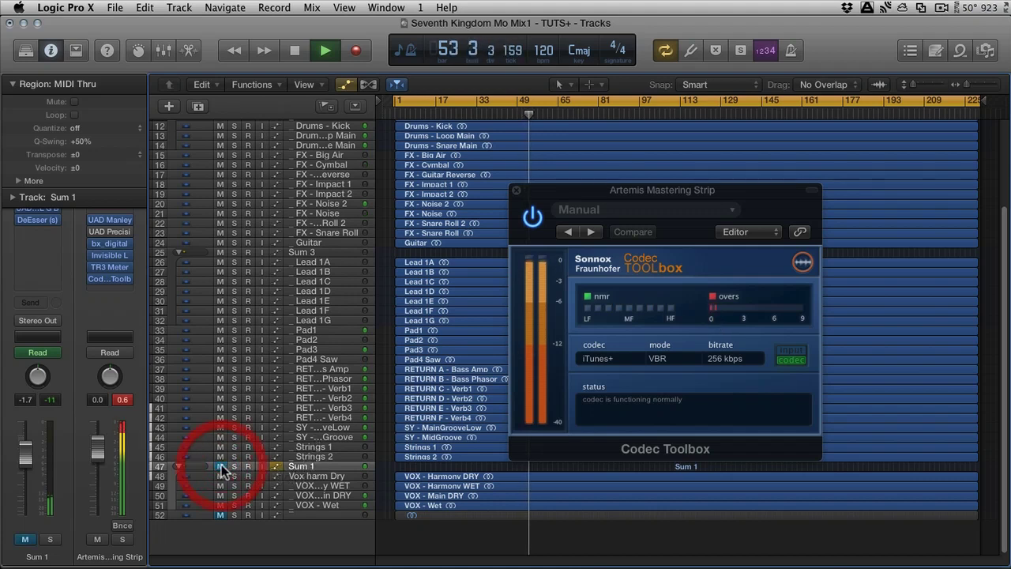
left_click_drag(662, 189, 702, 184)
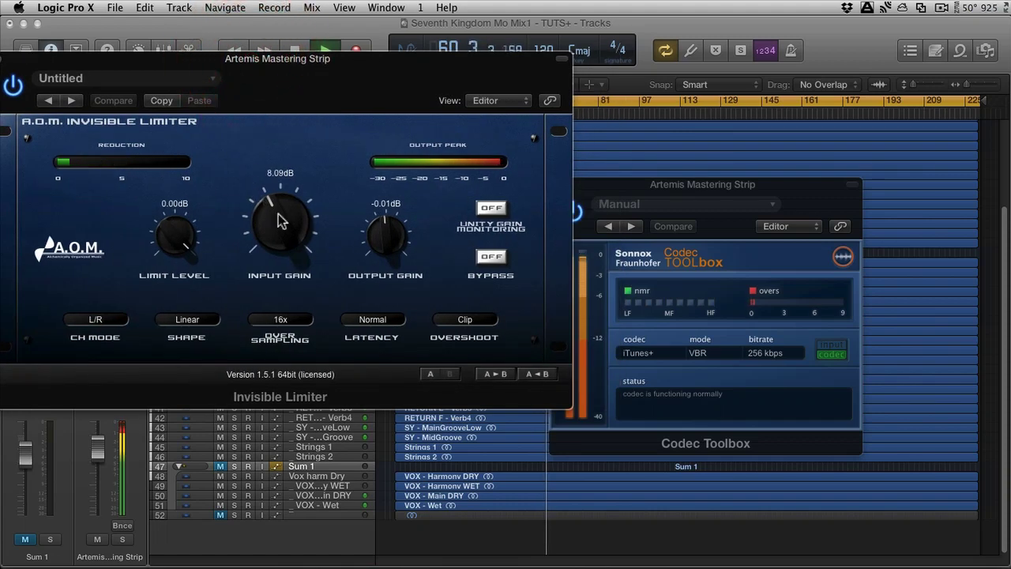
Lower the Invisible Limiter's output gain to -0.63 dB.
left_click_drag(385, 229, 385, 236)
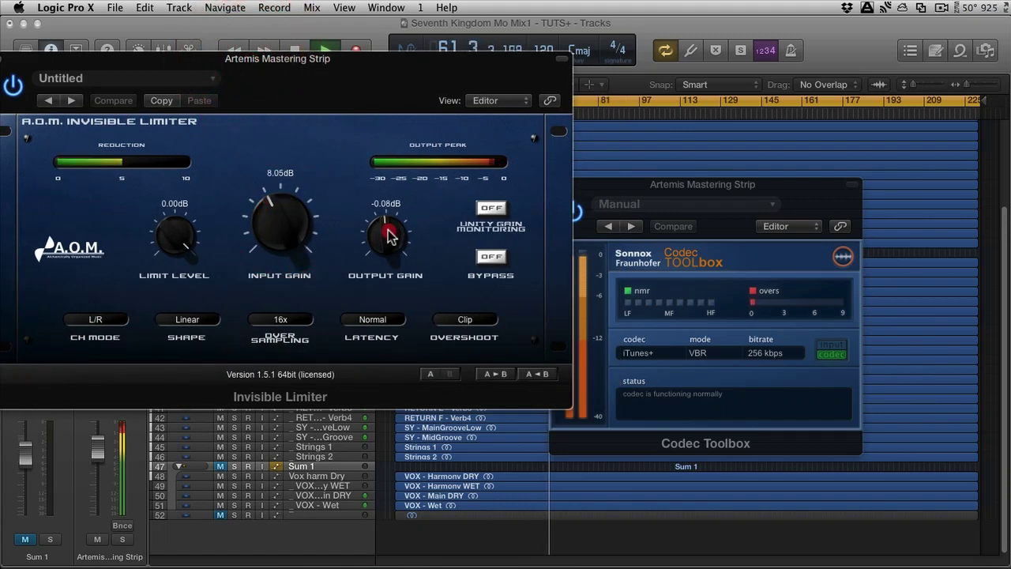
left_click_drag(386, 233, 387, 241)
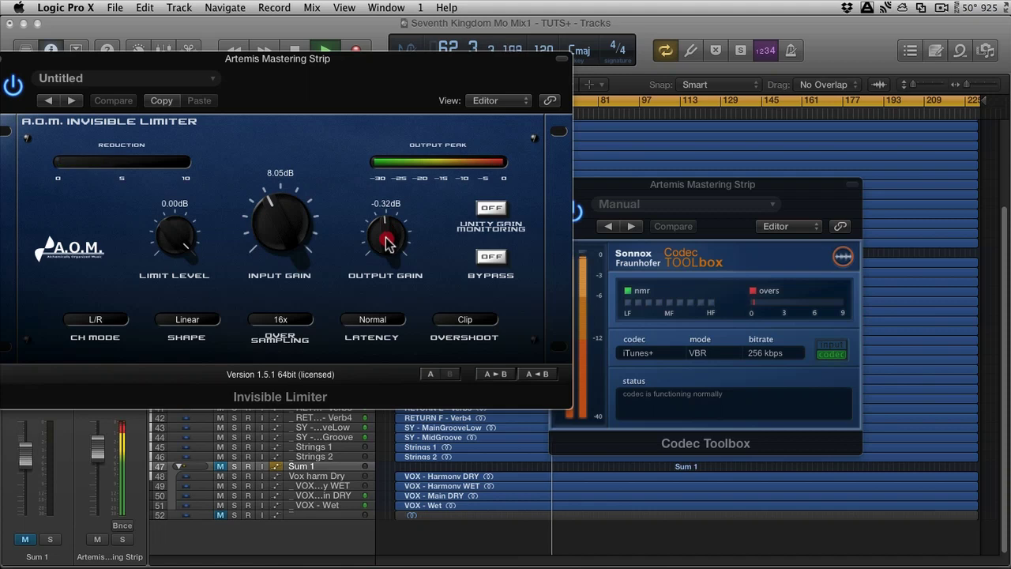
left_click_drag(387, 233, 387, 245)
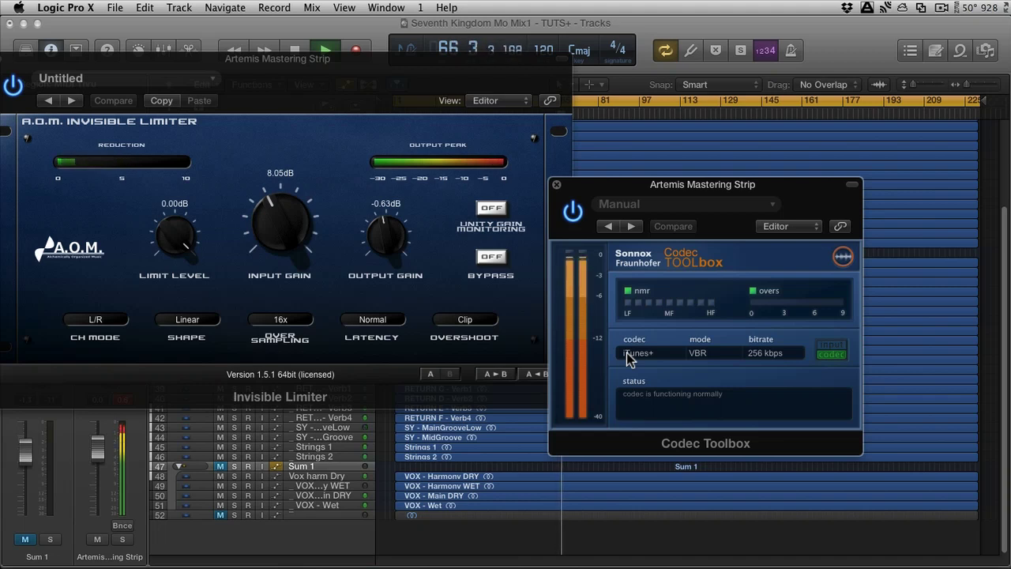
Trim the limiter's input gain to 7.23 dB and shift the Codec Toolbox window right.
left_click_drag(280, 229, 284, 244)
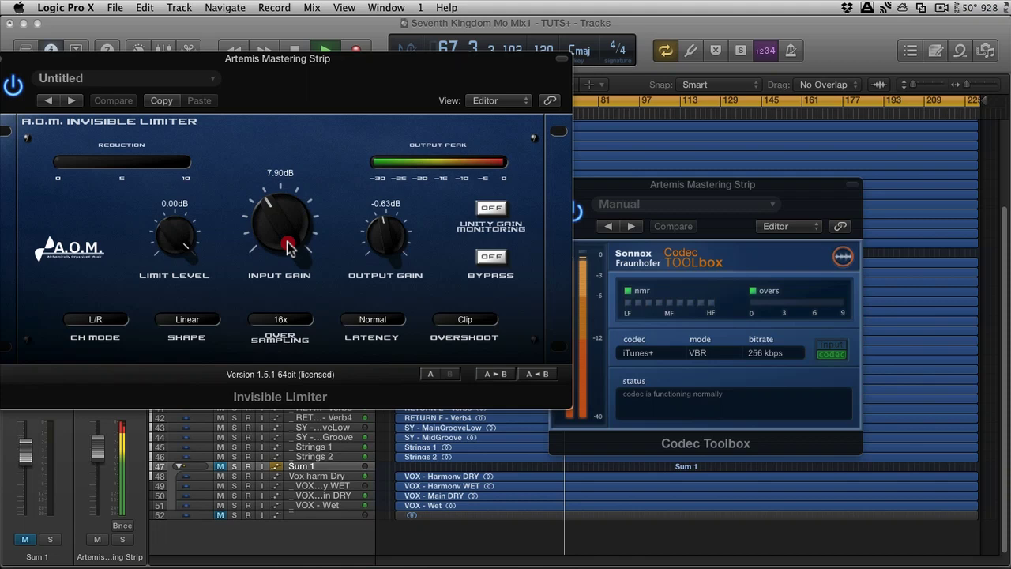
left_click_drag(286, 229, 284, 260)
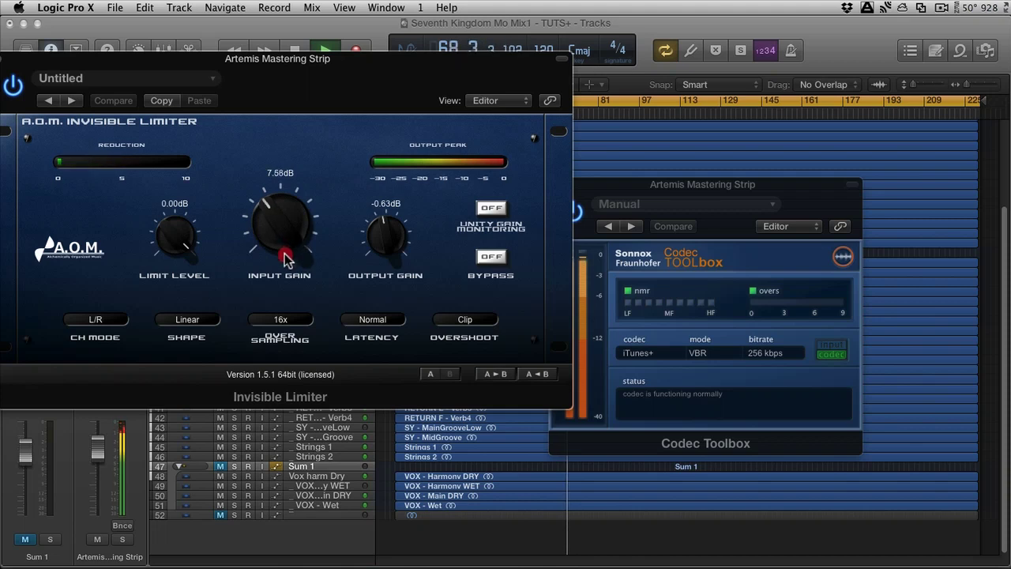
left_click_drag(281, 229, 280, 260)
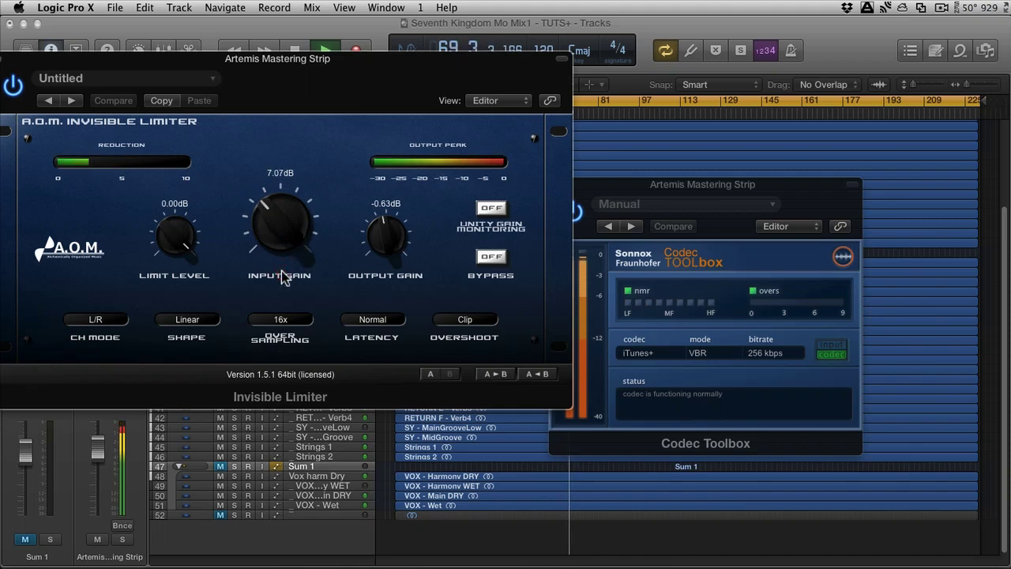
left_click_drag(279, 229, 284, 221)
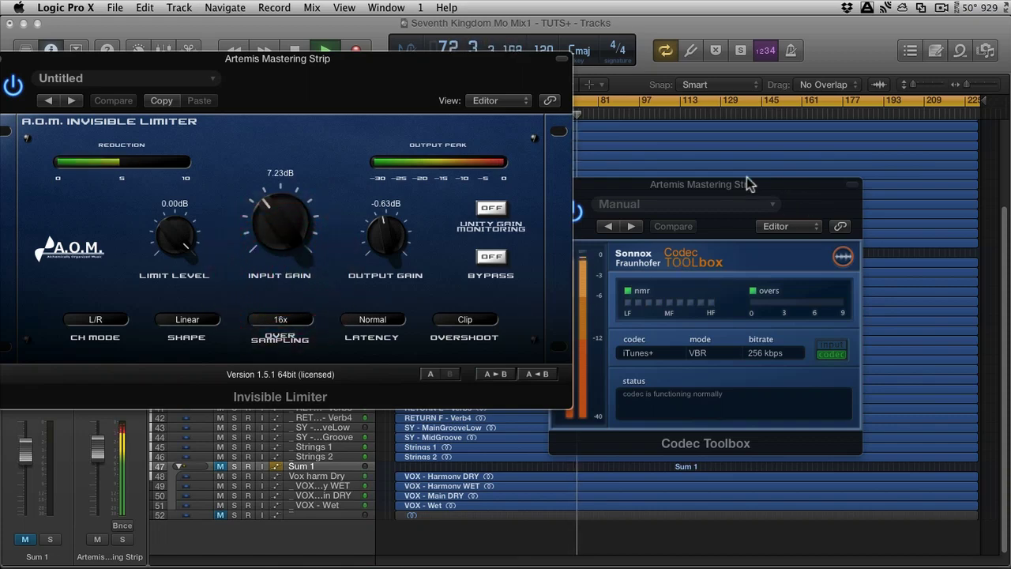
left_click_drag(699, 184, 782, 179)
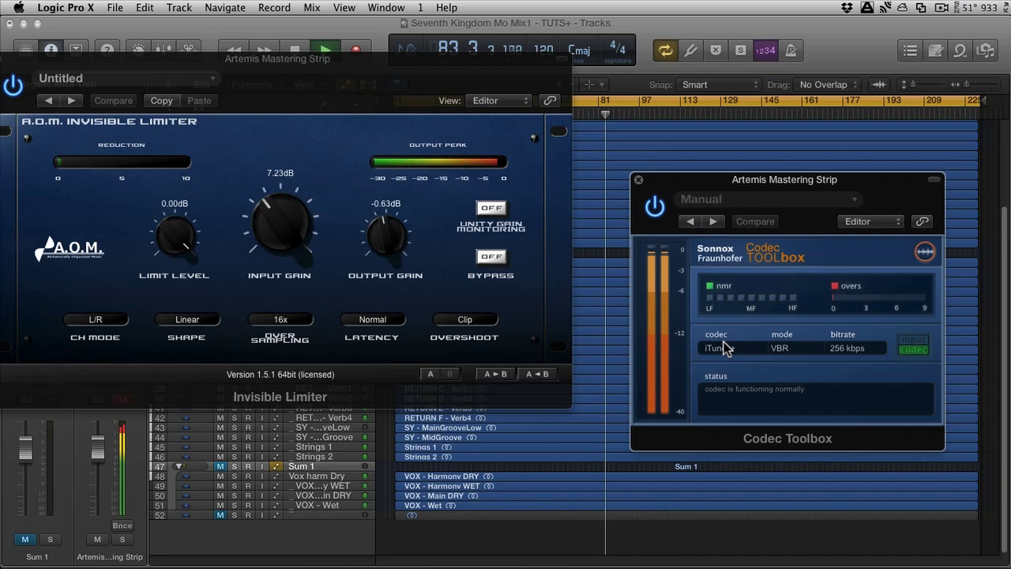
left_click(715, 347)
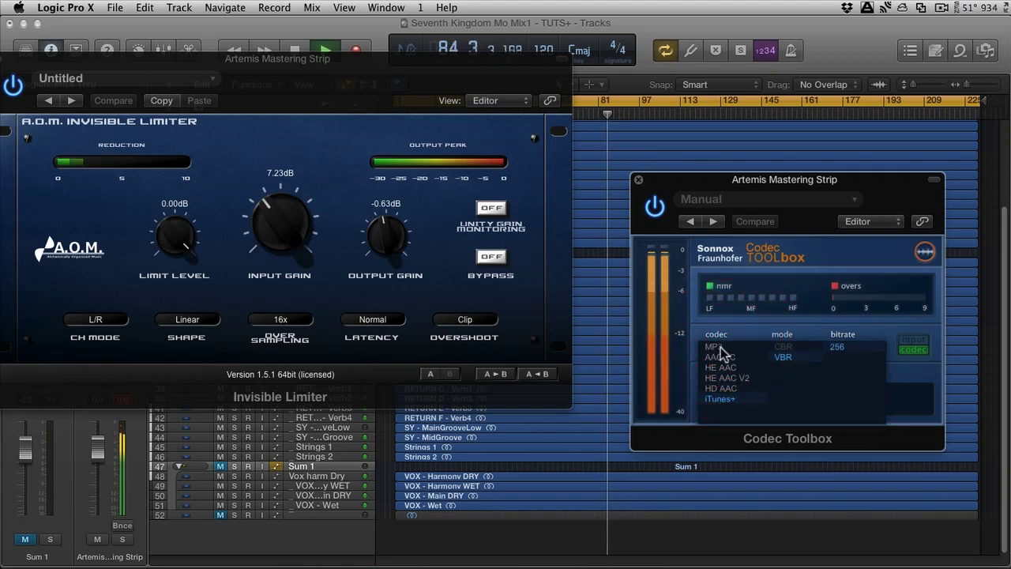
Switch the Codec Toolbox to MP3 at CBR 96 kbps and lower limiter output to -0.93 dB.
left_click(713, 346)
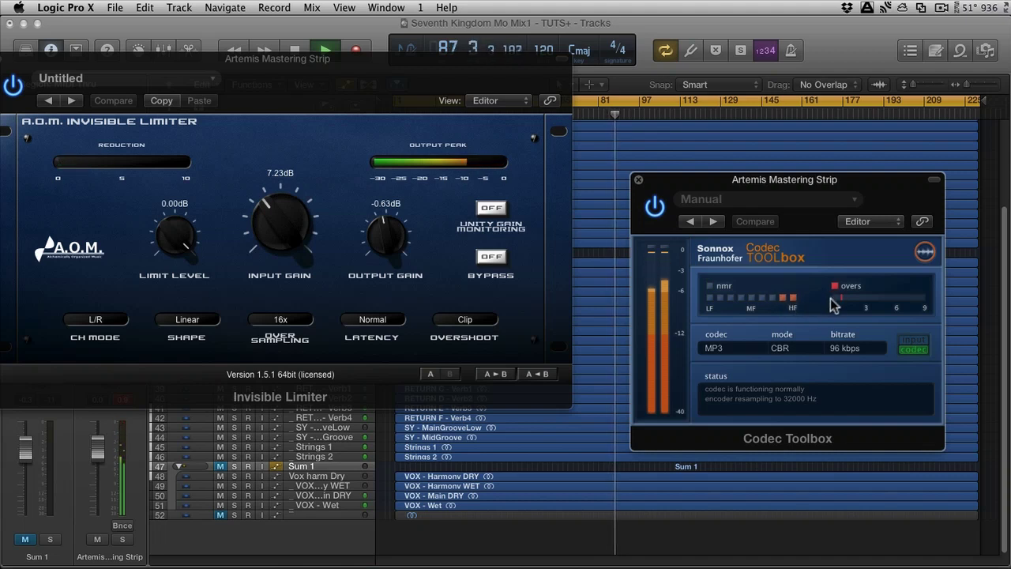
left_click_drag(385, 233, 385, 241)
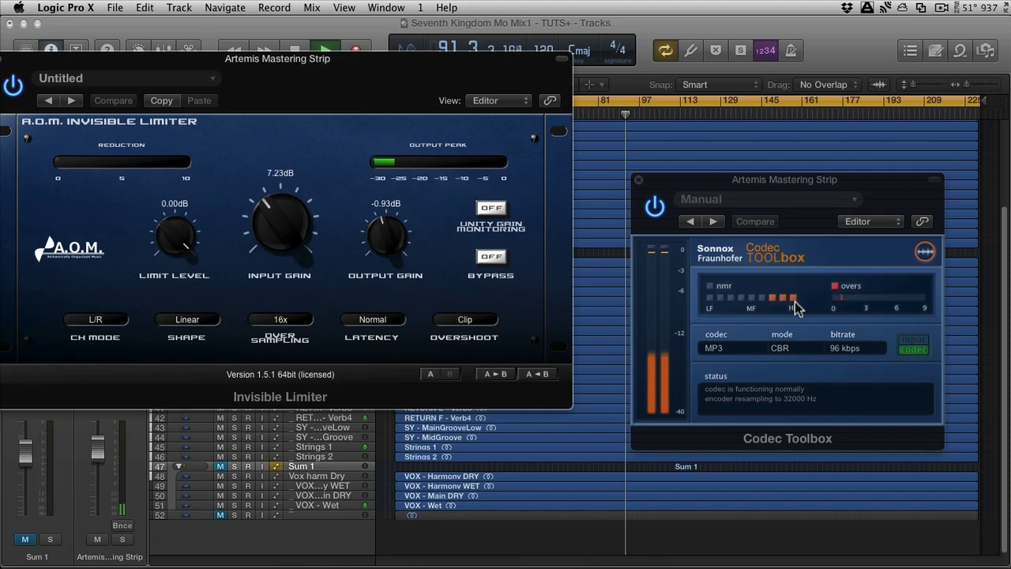
mouse_move(786, 306)
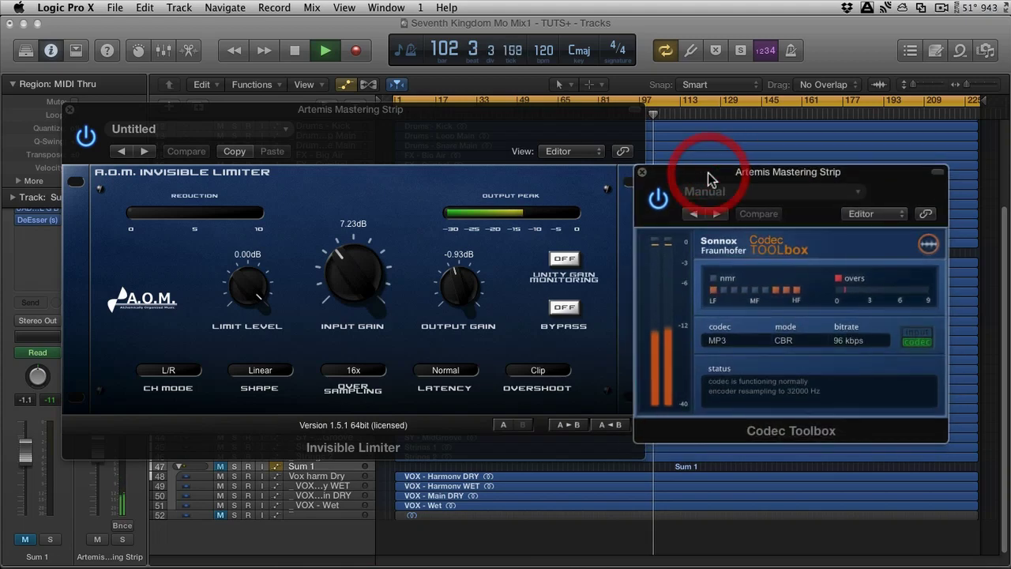
left_click(717, 339)
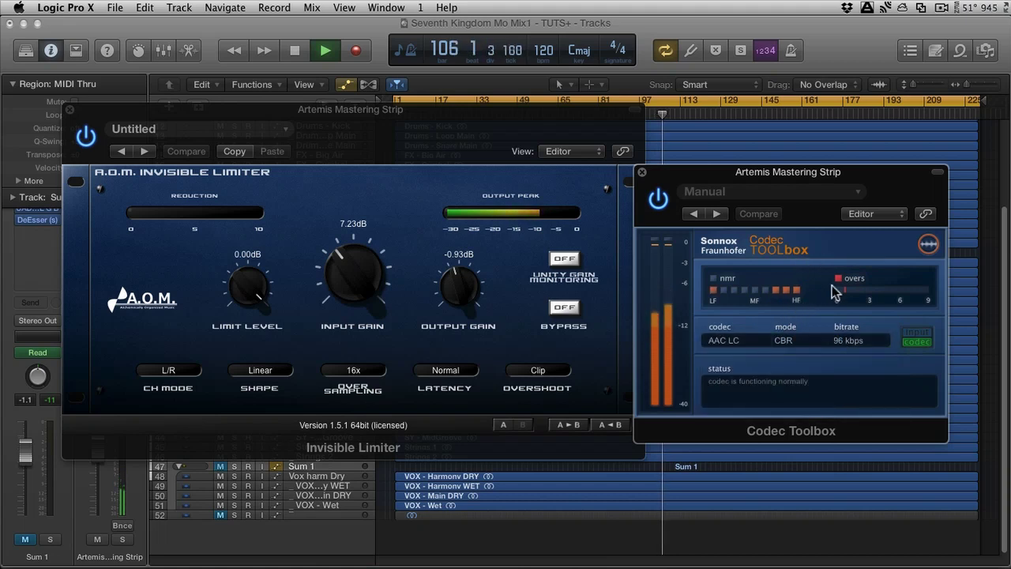
Switch the codec mode to VBR, A/B the unencoded input against the codec, then stop playback.
left_click(723, 340)
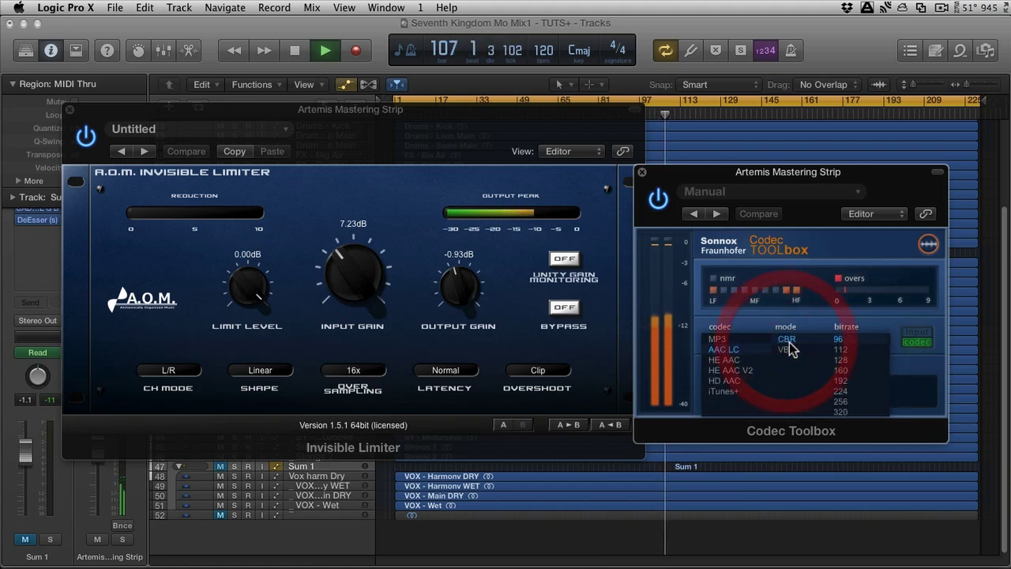
left_click(723, 349)
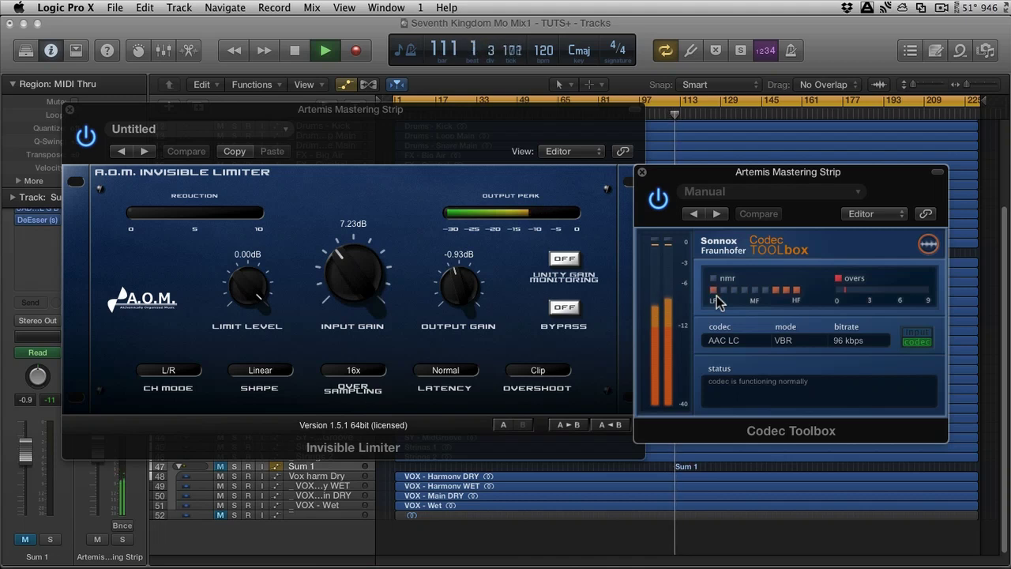
left_click(916, 336)
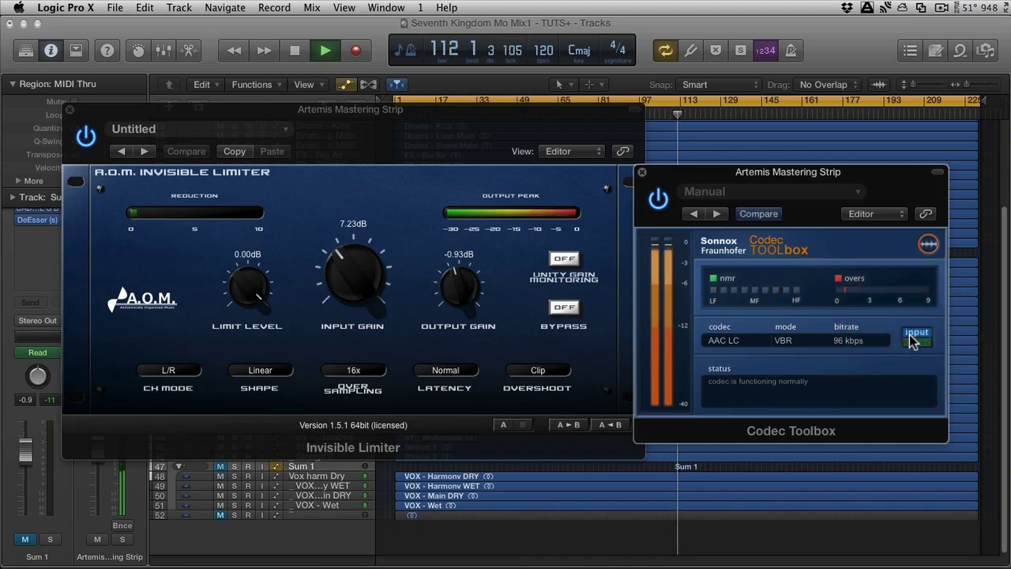
left_click(917, 339)
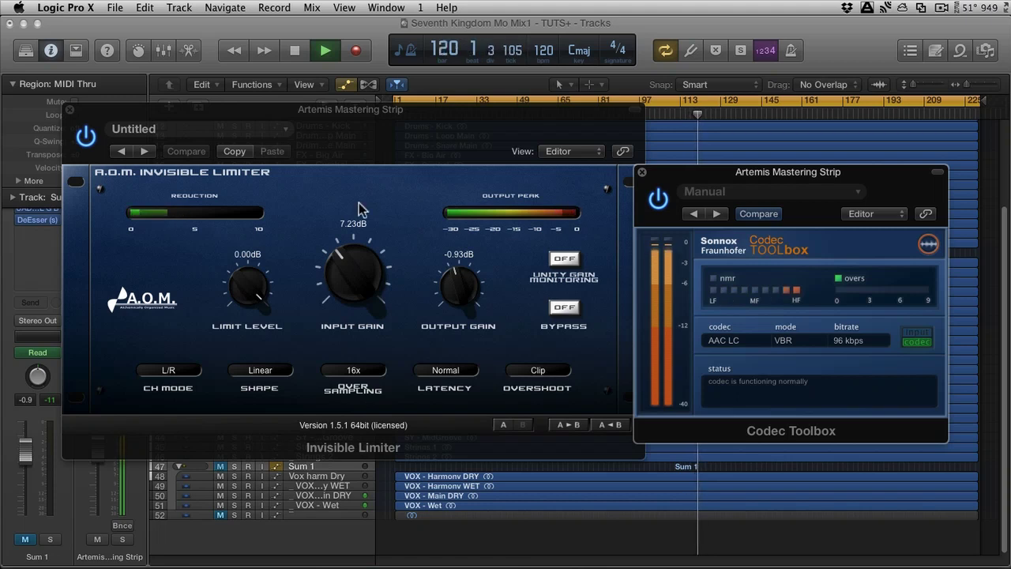
left_click(294, 49)
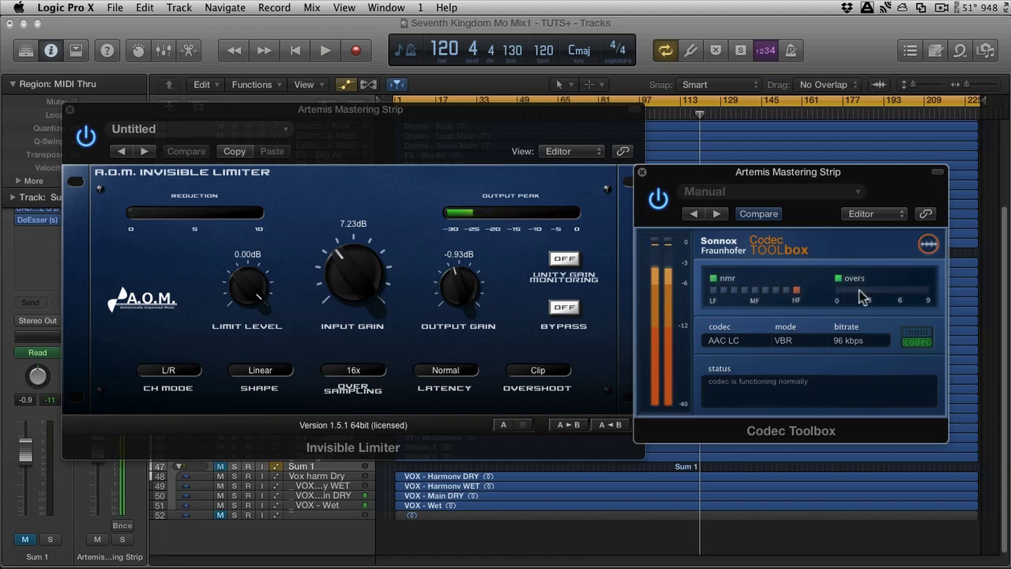
mouse_move(880, 304)
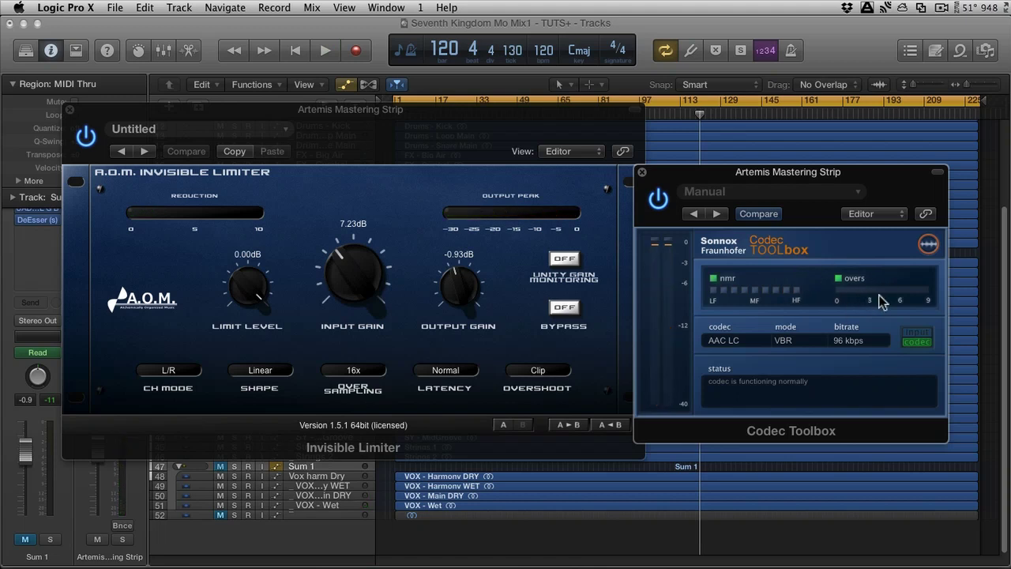
mouse_move(791, 294)
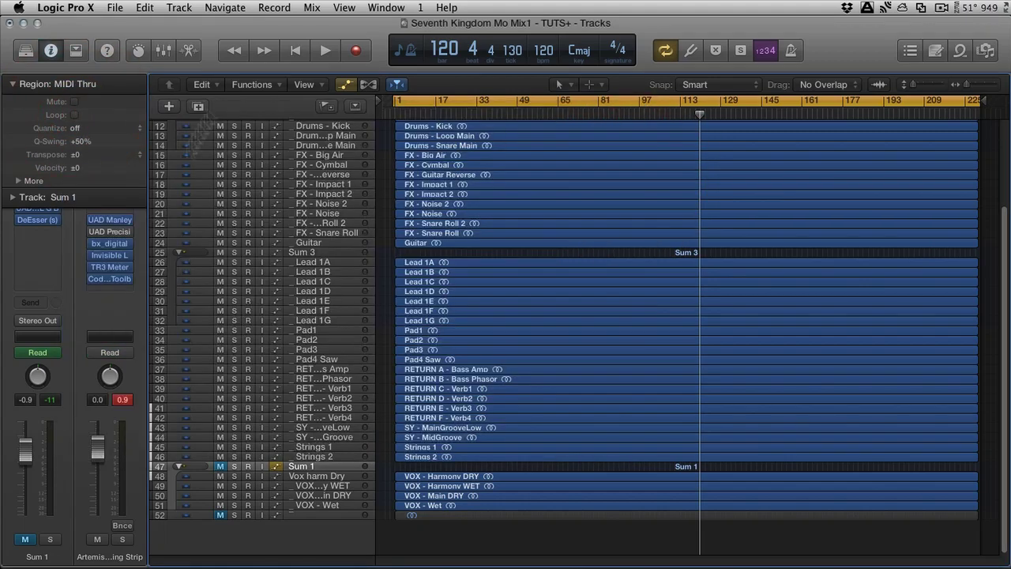
Reopen the Codec Toolbox plugin on the mix bus and select the iTunes+ codec.
left_click(109, 279)
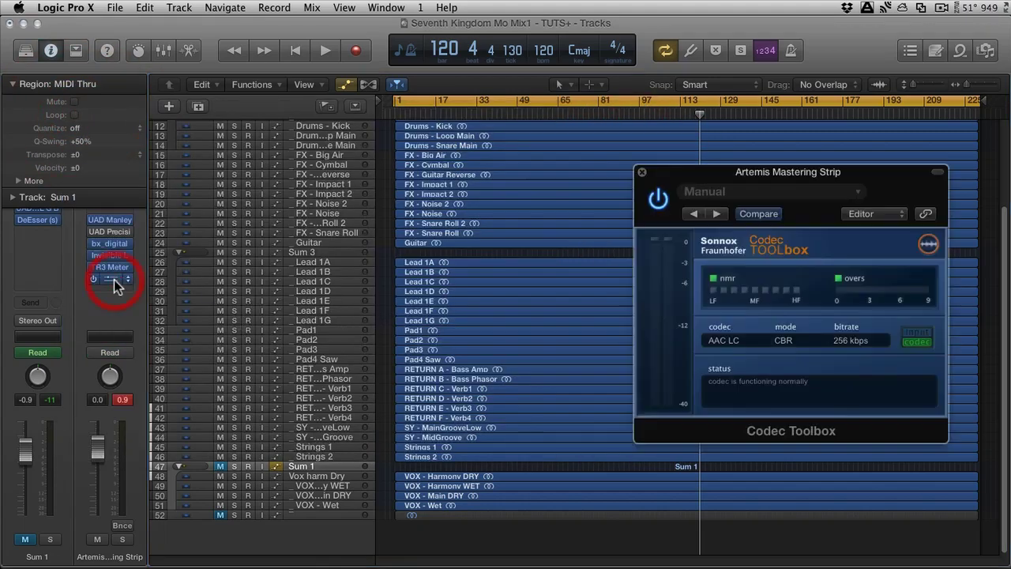
left_click(721, 340)
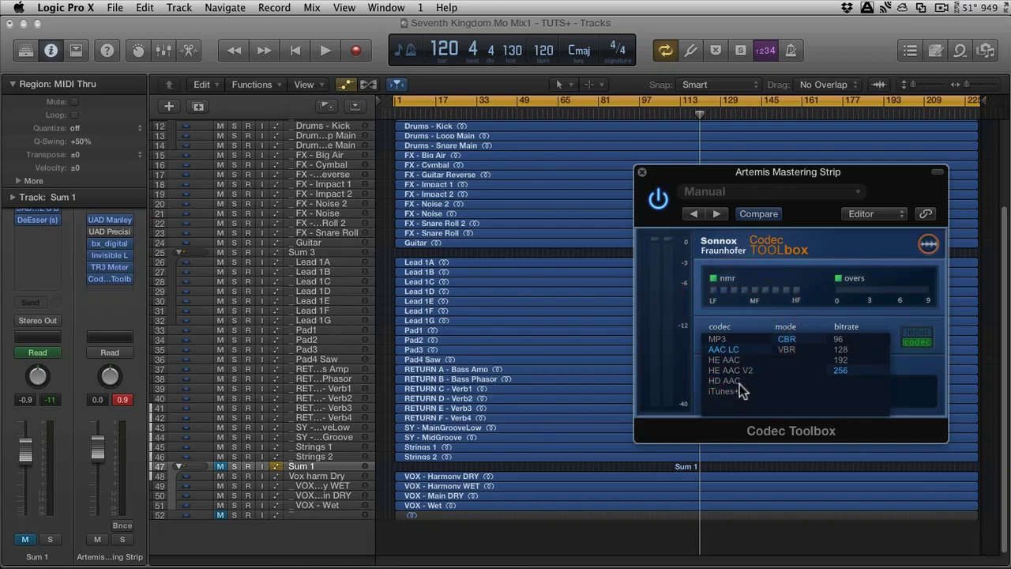
left_click(723, 391)
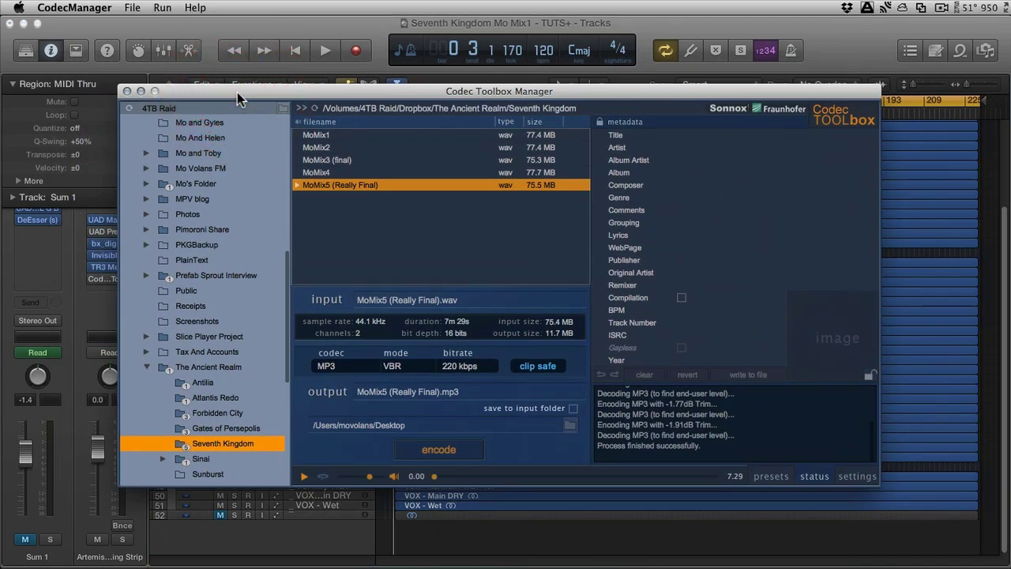
mouse_move(514, 426)
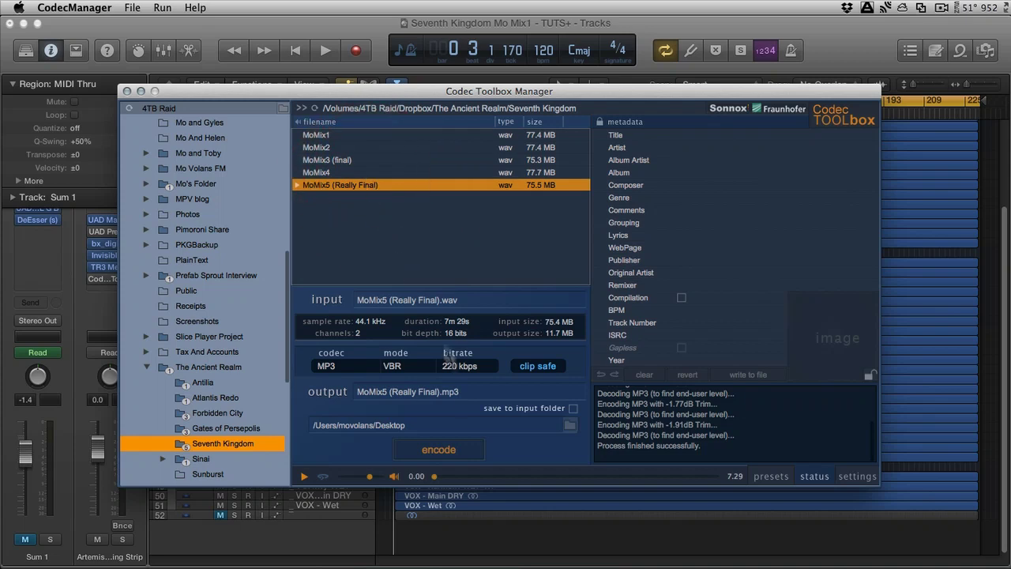
Play MoMix5 (Really Final) and choose iTunes+ as the output codec.
left_click(303, 475)
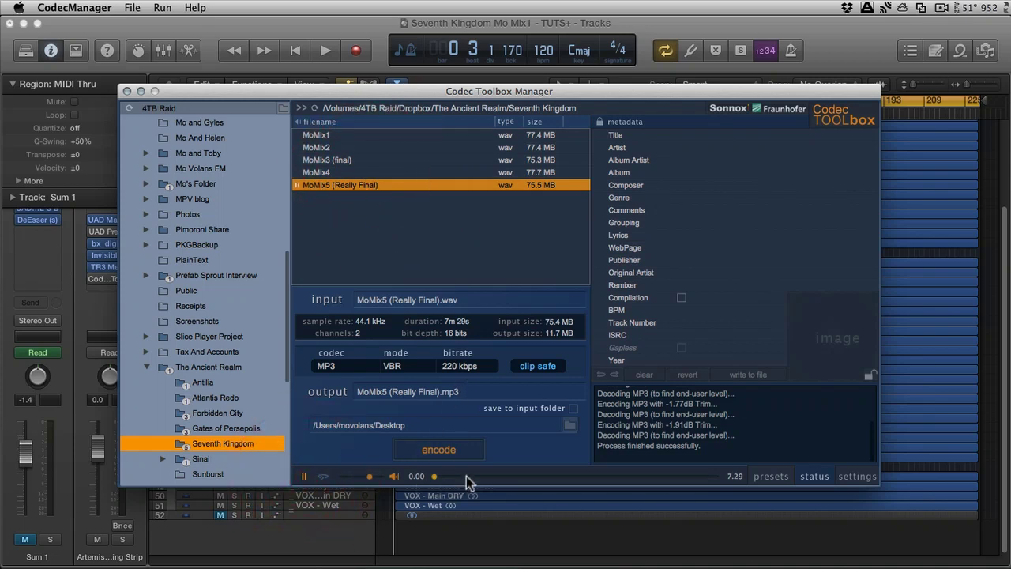
left_click(326, 365)
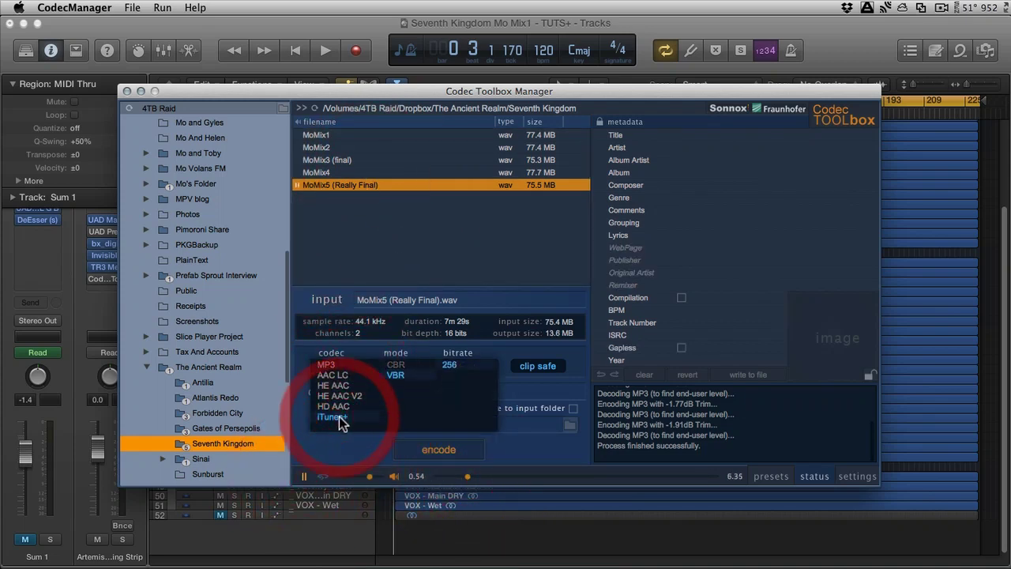
left_click(332, 416)
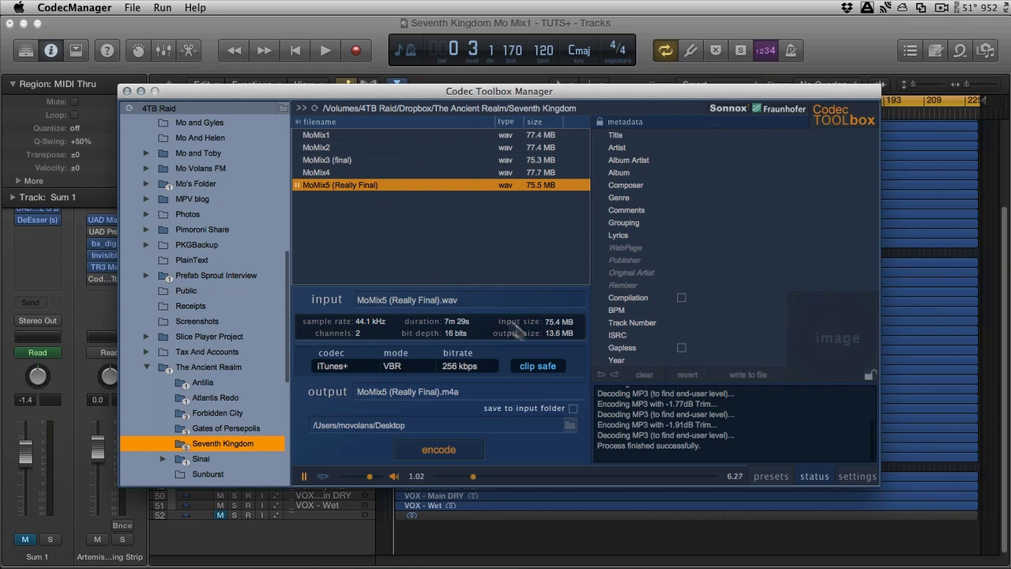
mouse_move(661, 197)
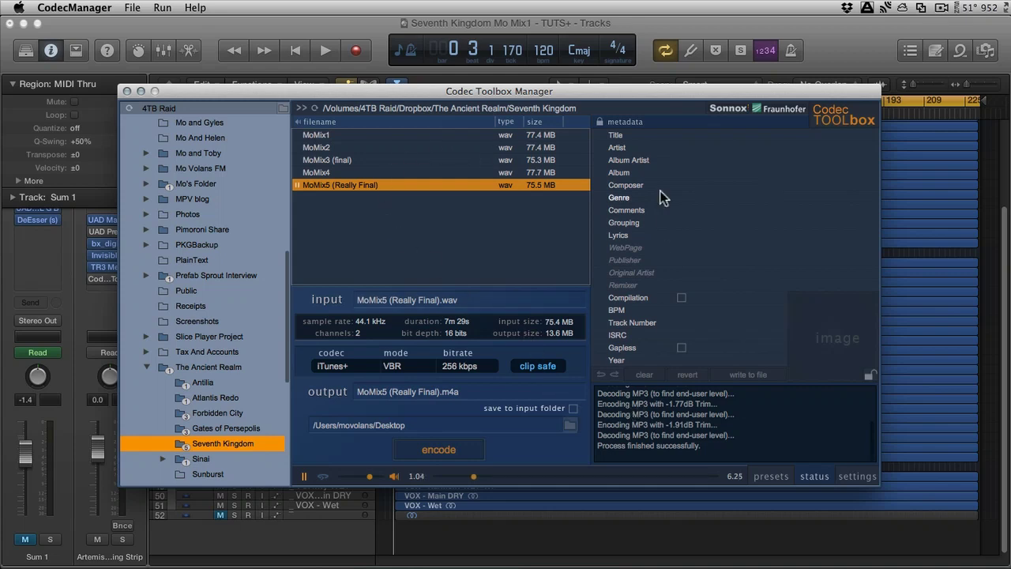
Review the Album metadata tag and the output options.
left_click(774, 148)
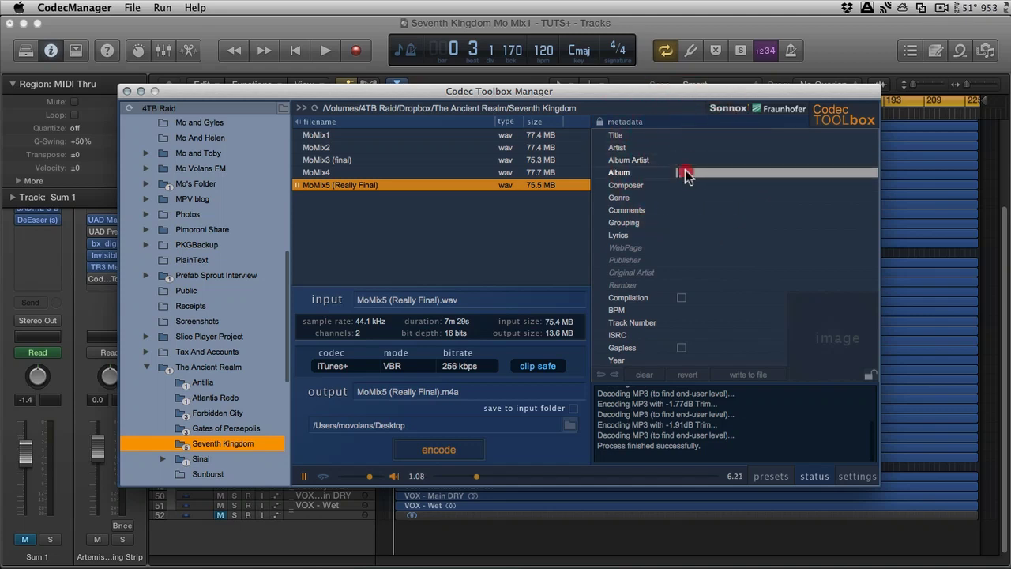
left_click(774, 221)
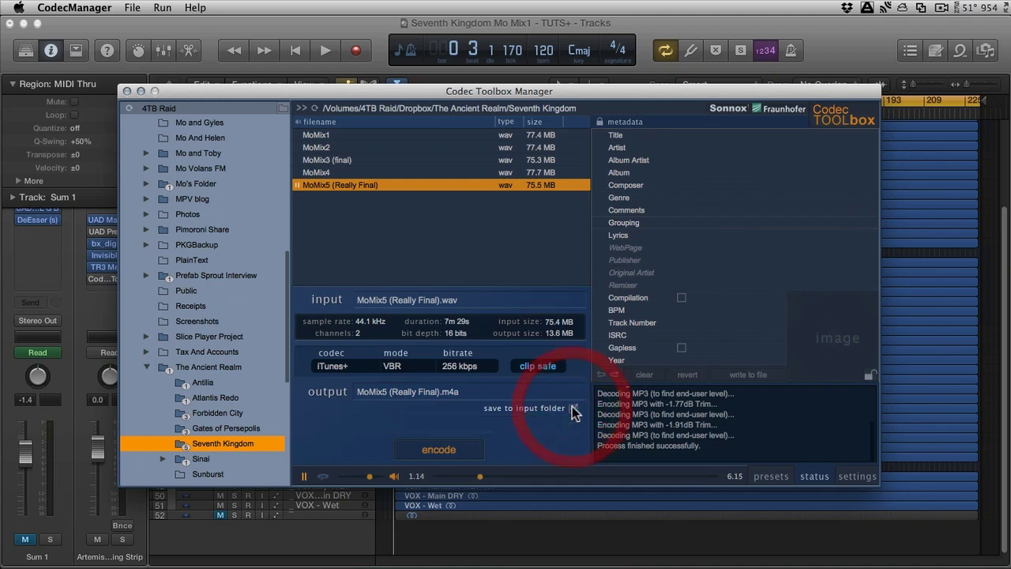
left_click(571, 407)
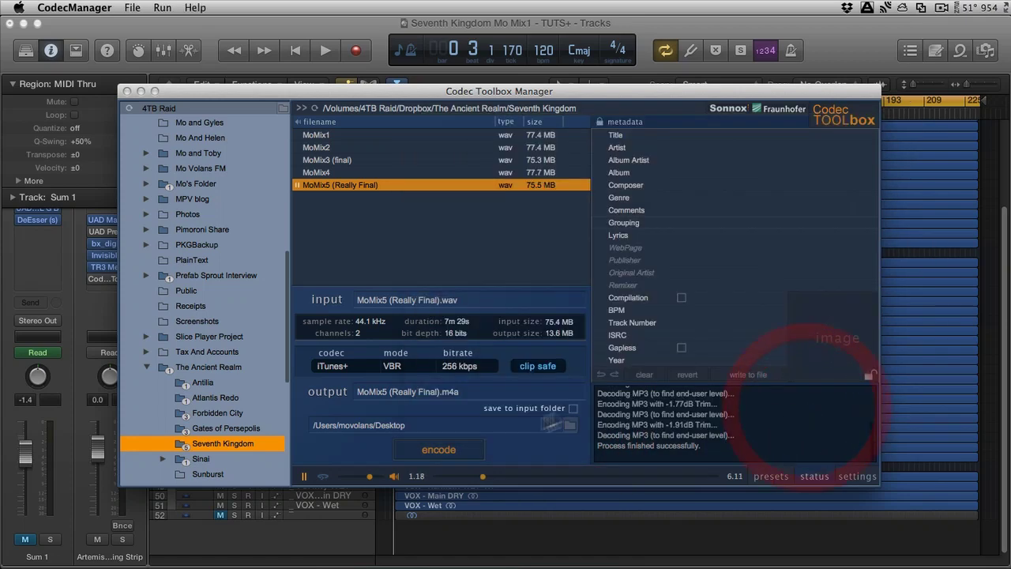
Encode MoMix5 (Really Final) to iTunes+ m4a, then stop playback once encoding finishes.
left_click(438, 449)
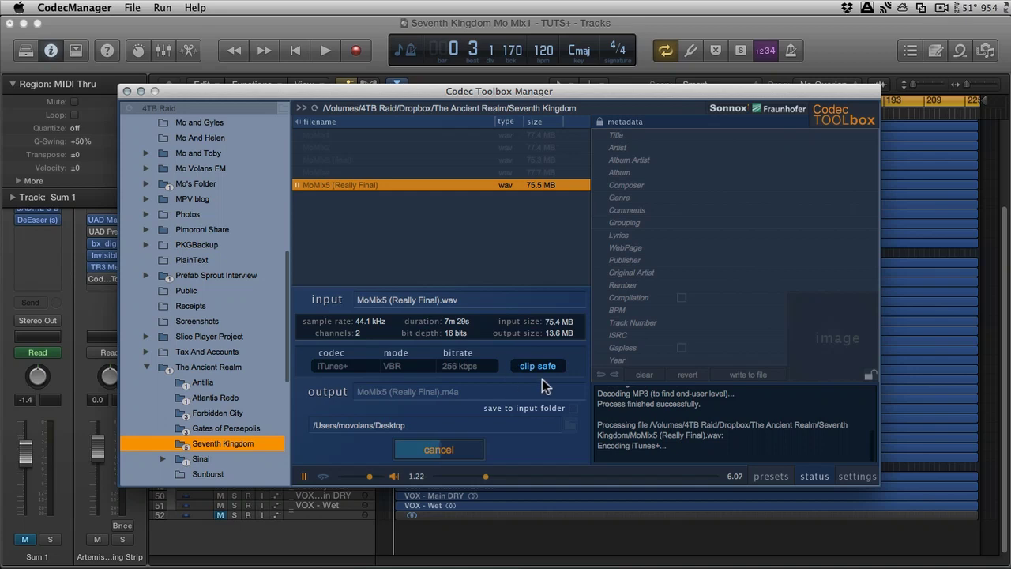
mouse_move(691, 450)
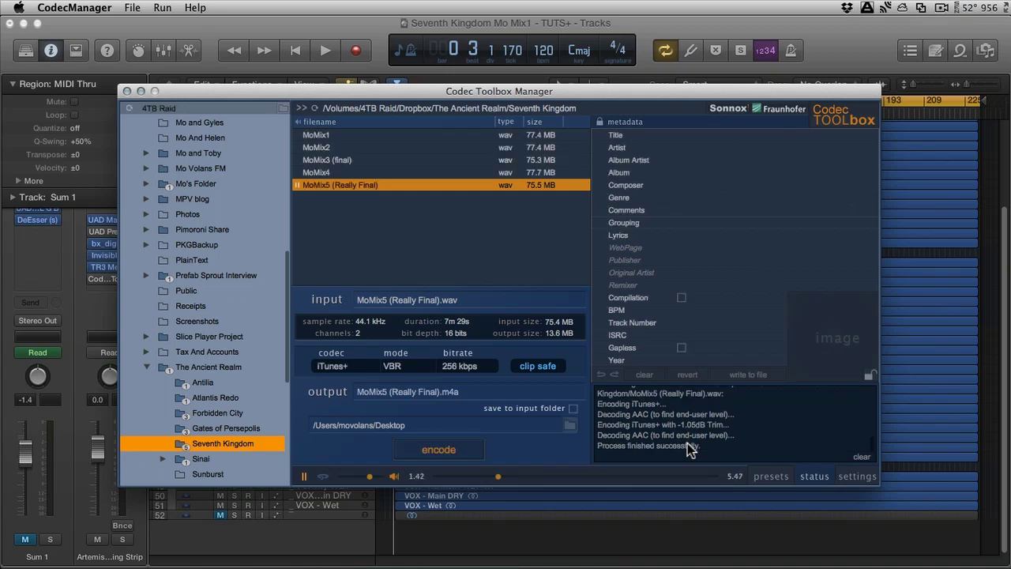
left_click(304, 475)
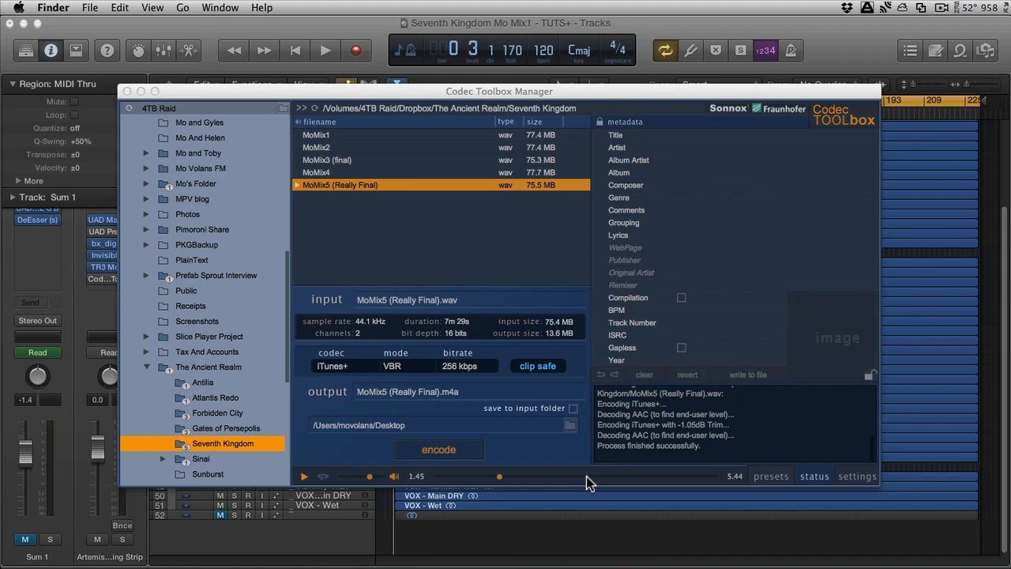
mouse_move(788, 483)
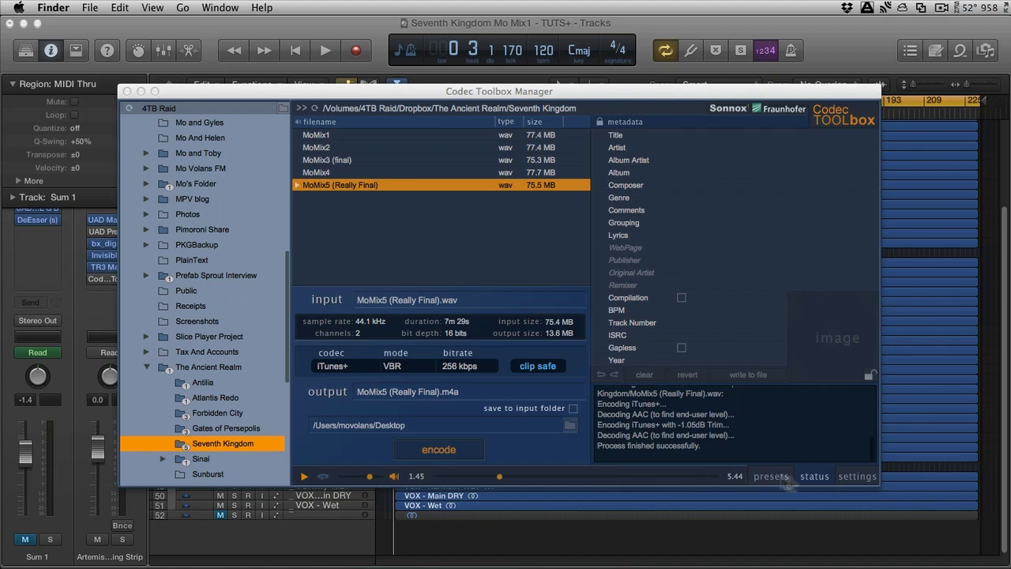